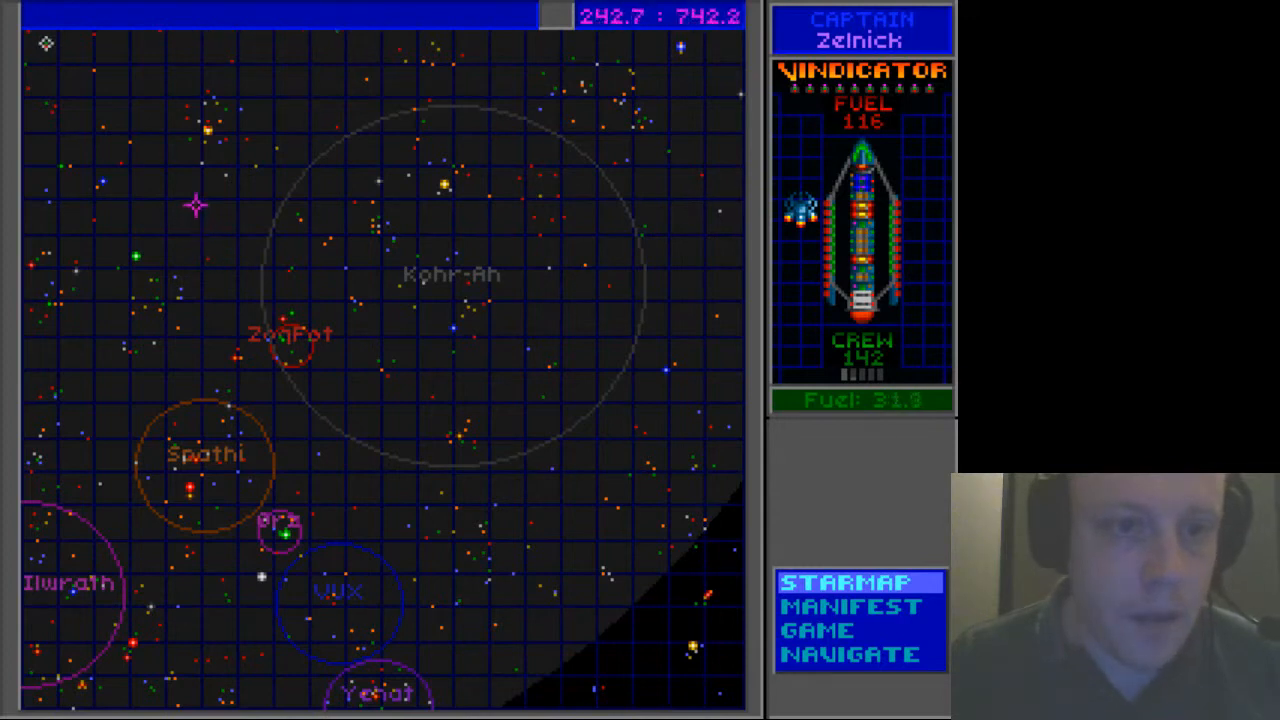
pyautogui.moveTo(204, 144)
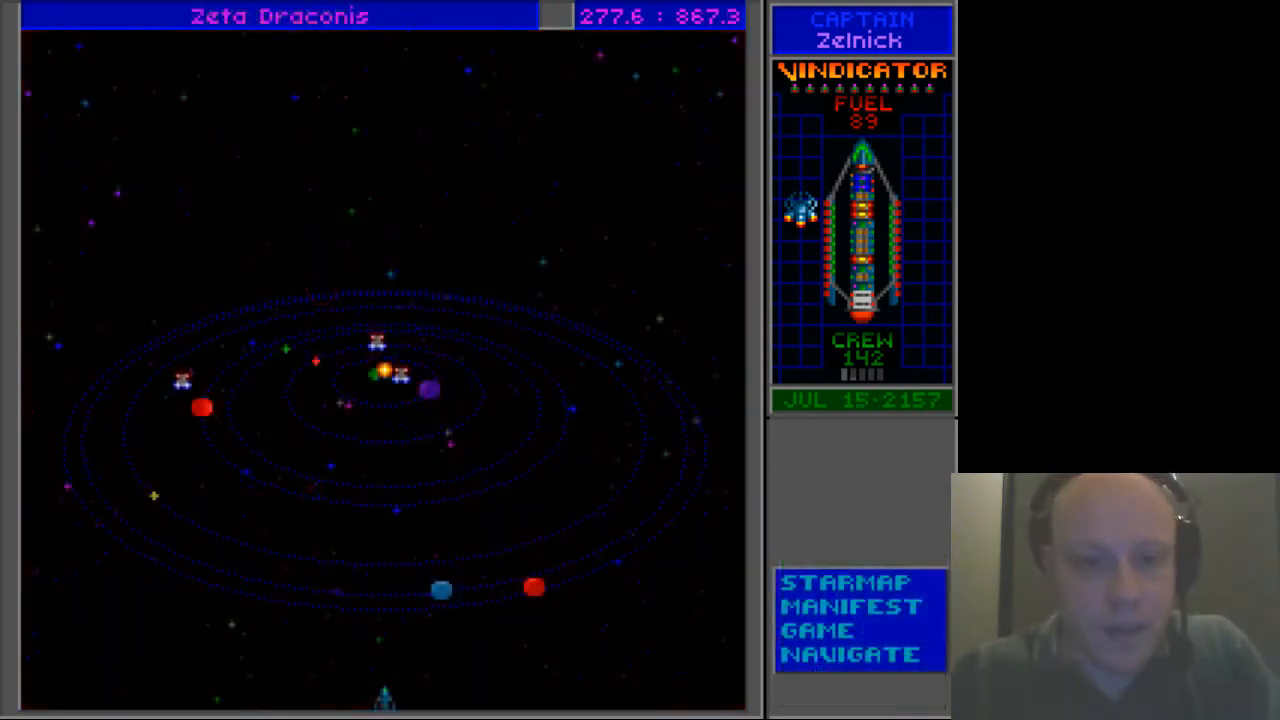
# - Bring up the save-game slot list from the flagship's GAME menu at Zeta Draconis
pyautogui.click(818, 630)
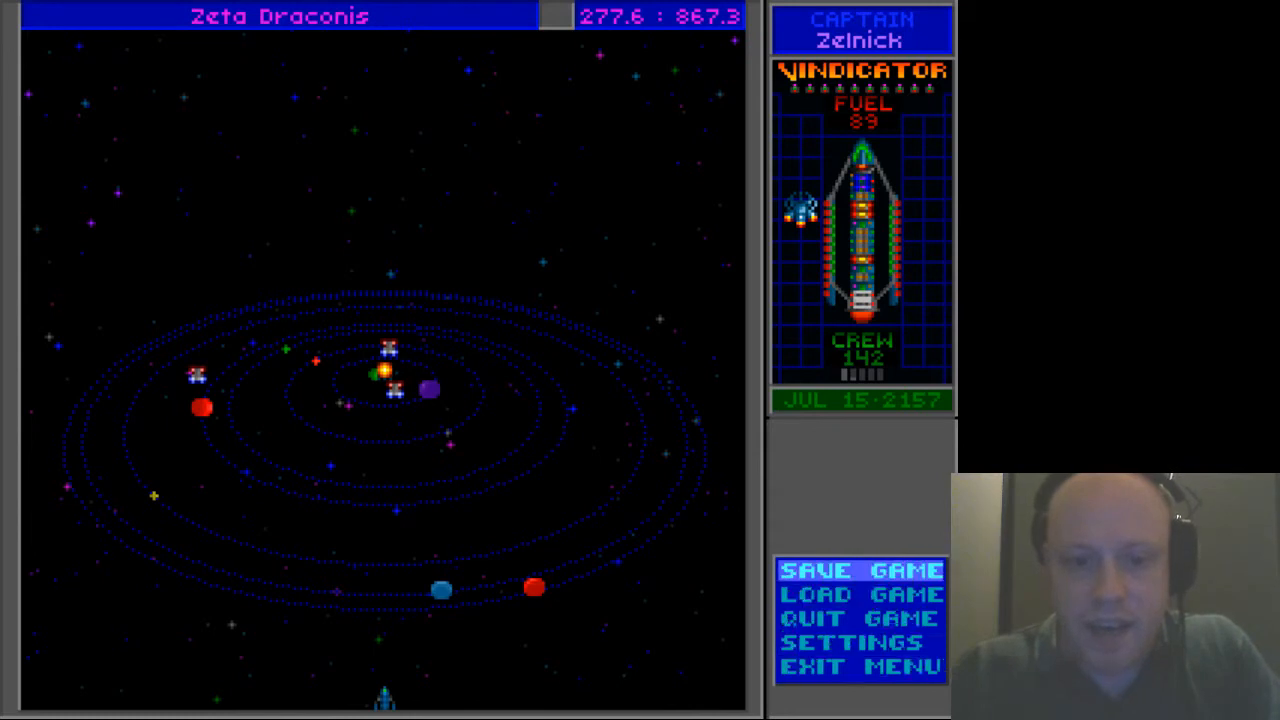
pyautogui.click(858, 568)
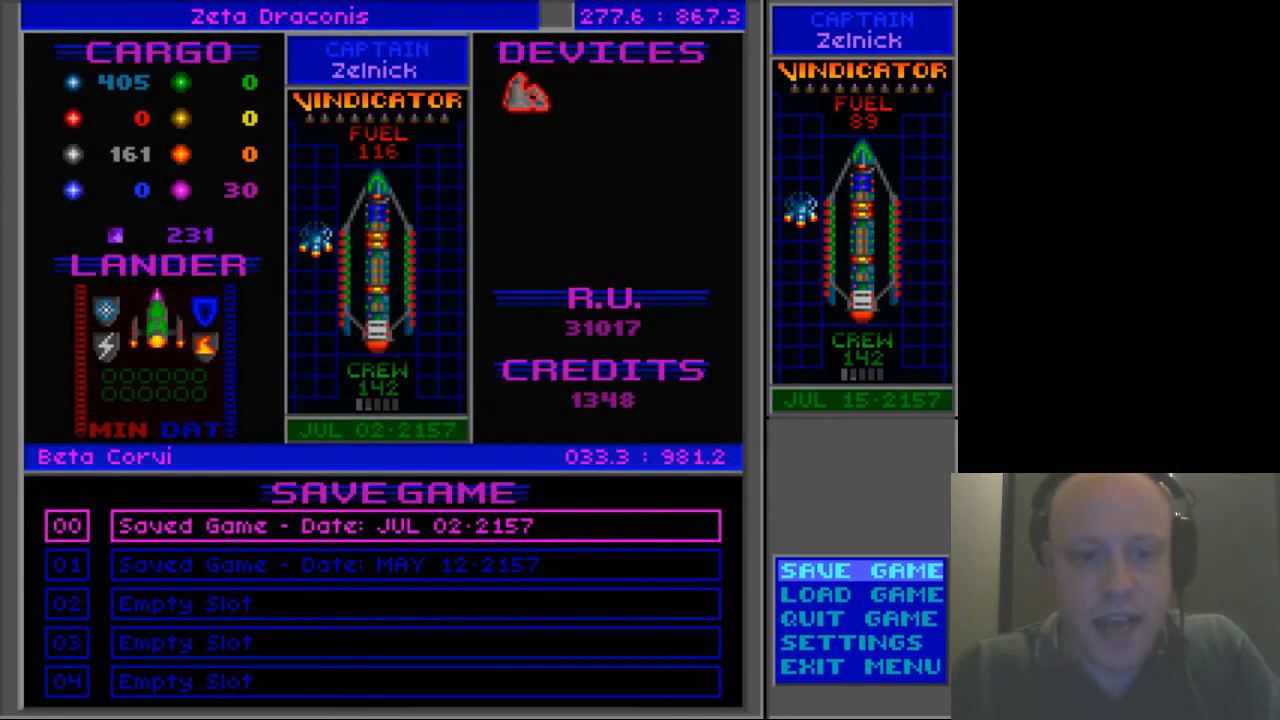